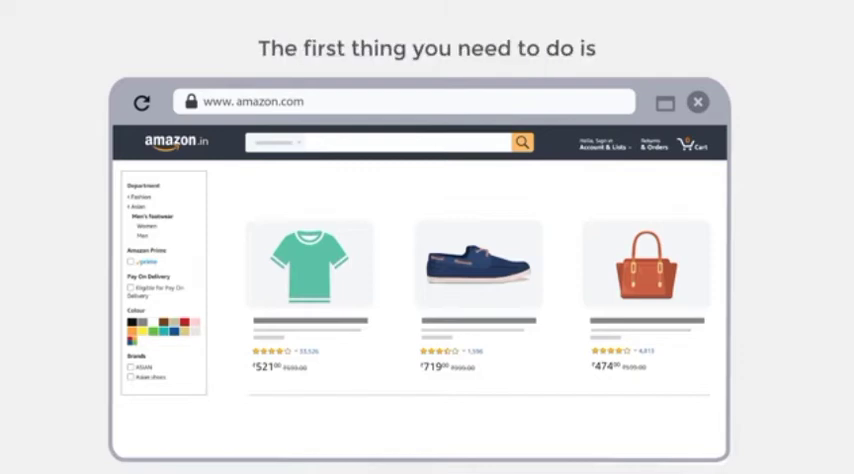
From the Amazon footer, choose 'Become an Affiliate' under Make Money with Us.
scroll("down", 3)
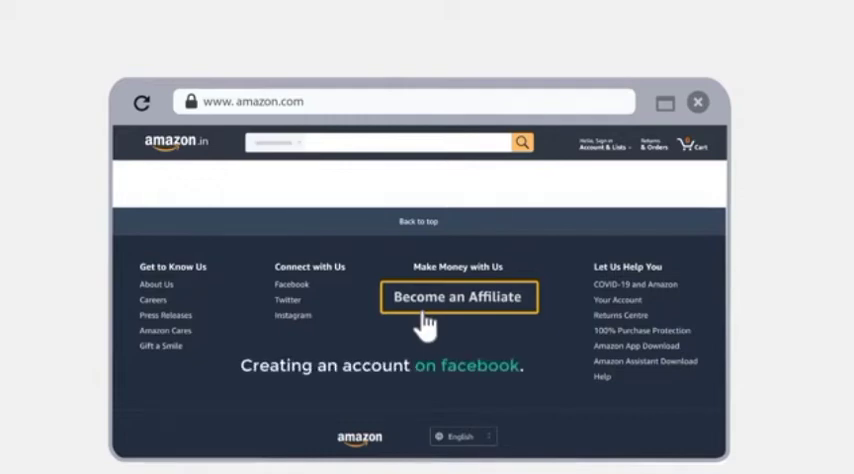
left_click(458, 297)
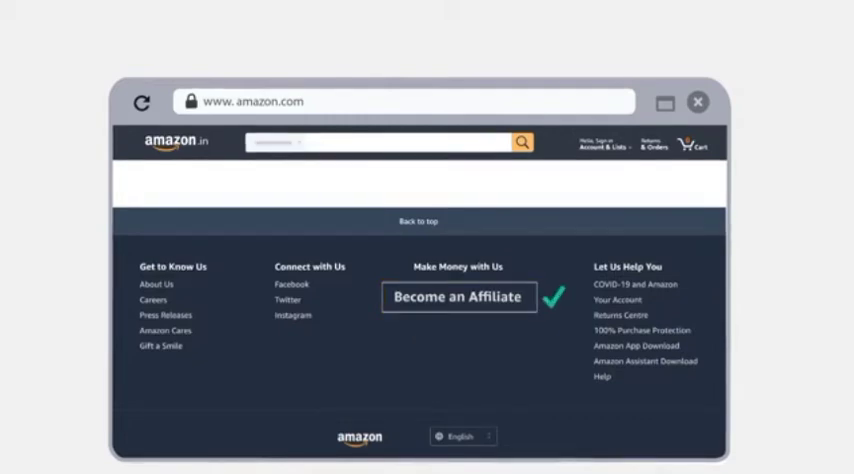
left_click(458, 297)
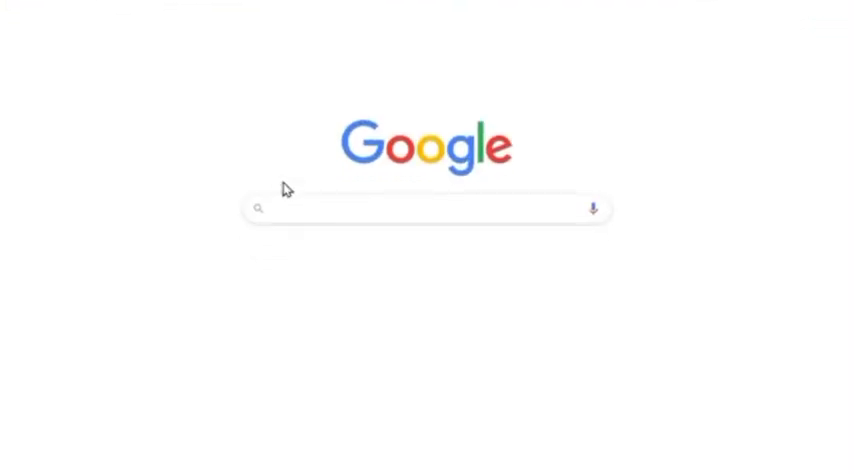
Search Google for 'best shampoos' and pick the 'best shampoos for curly hair' suggestion.
type("best shampoo")
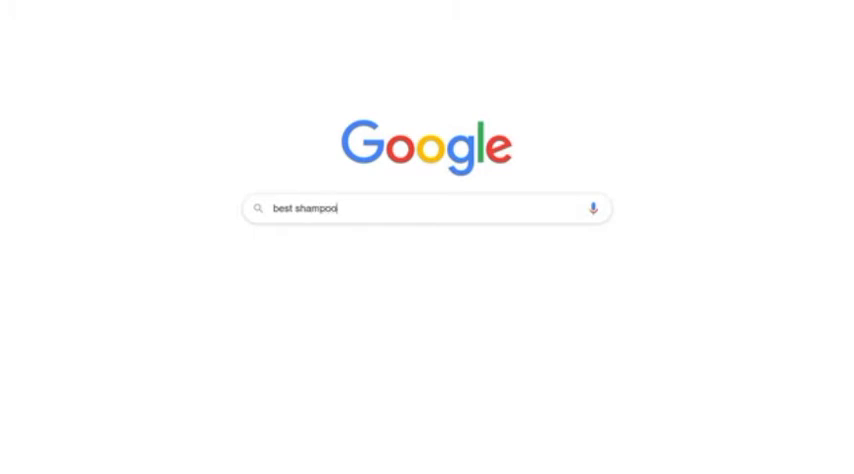
type("s")
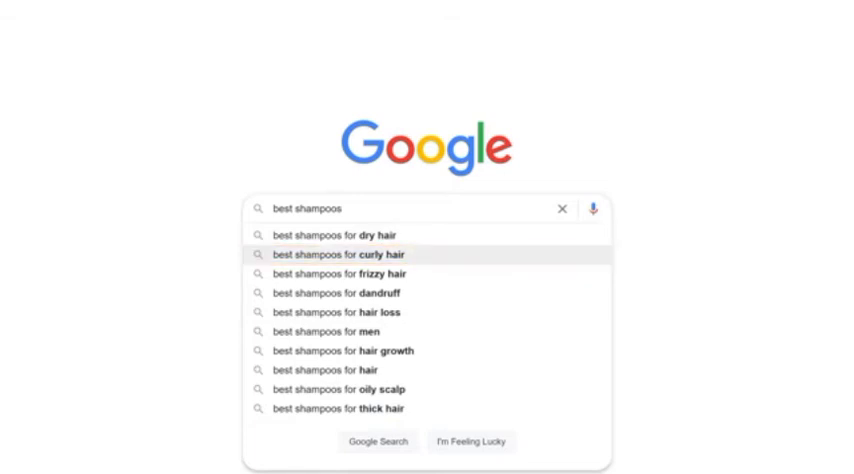
left_click(346, 254)
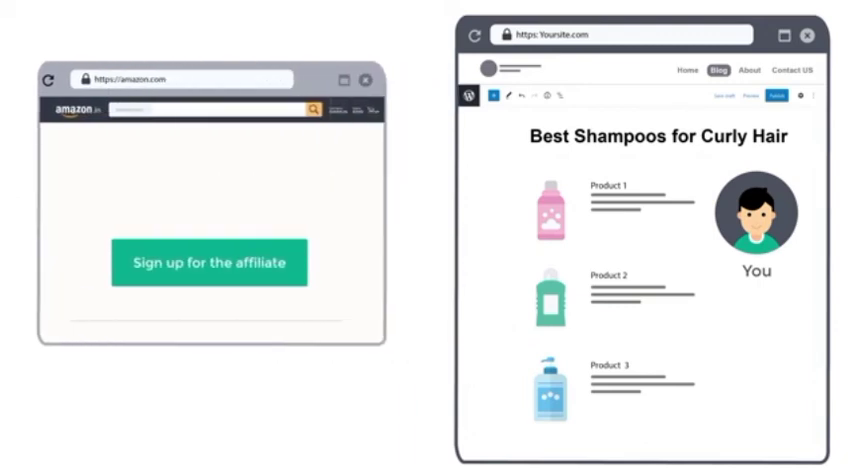
mouse_move(211, 290)
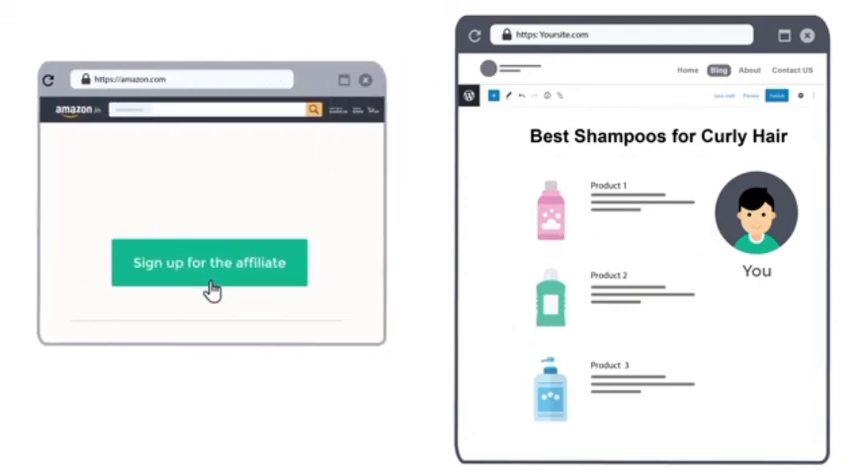
Click 'Sign up for the affiliate' on amazon.com beside the curly-hair blog post.
left_click(210, 262)
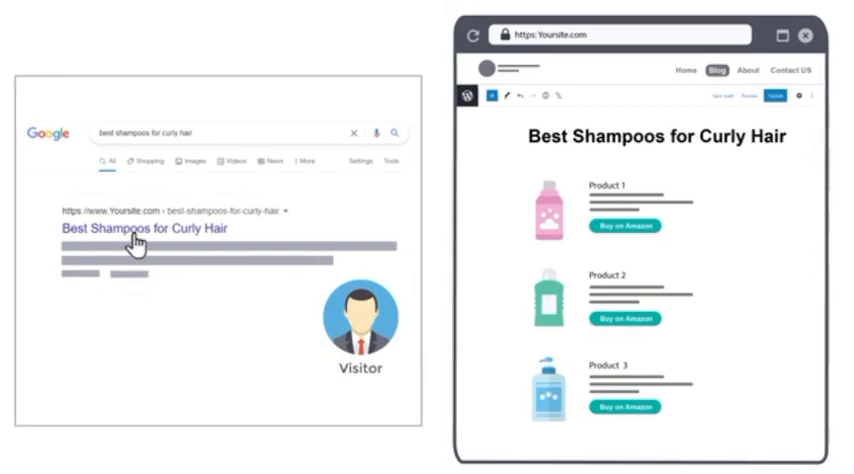
Open the Best Shampoos for Curly Hair article and buy Product 2's $30 shampoo on Amazon.
left_click(142, 227)
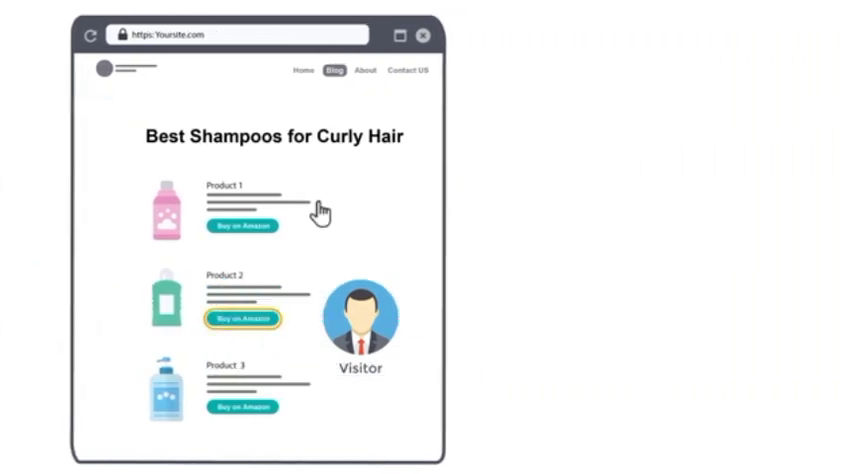
left_click(242, 319)
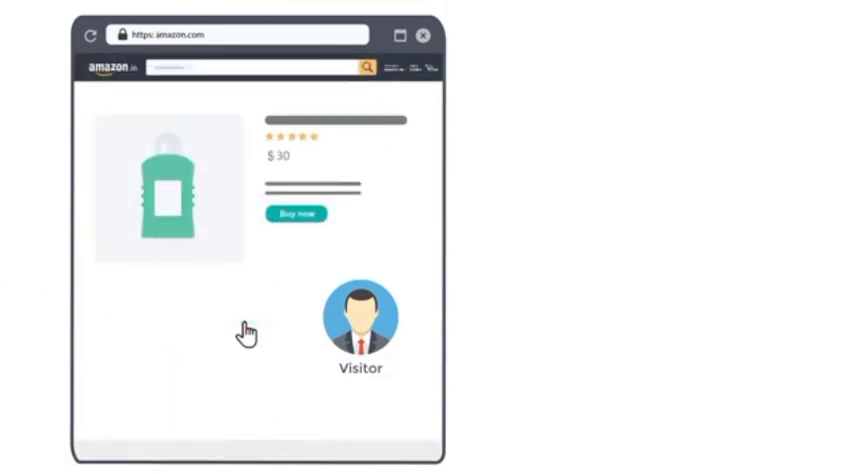
left_click(294, 213)
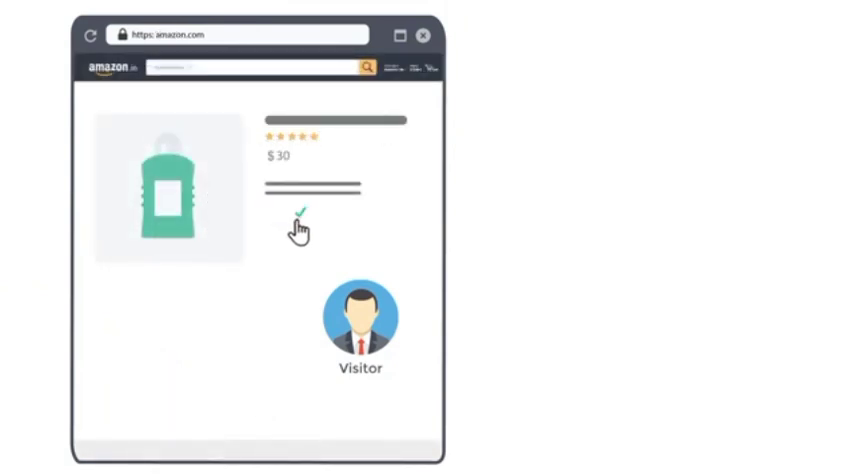